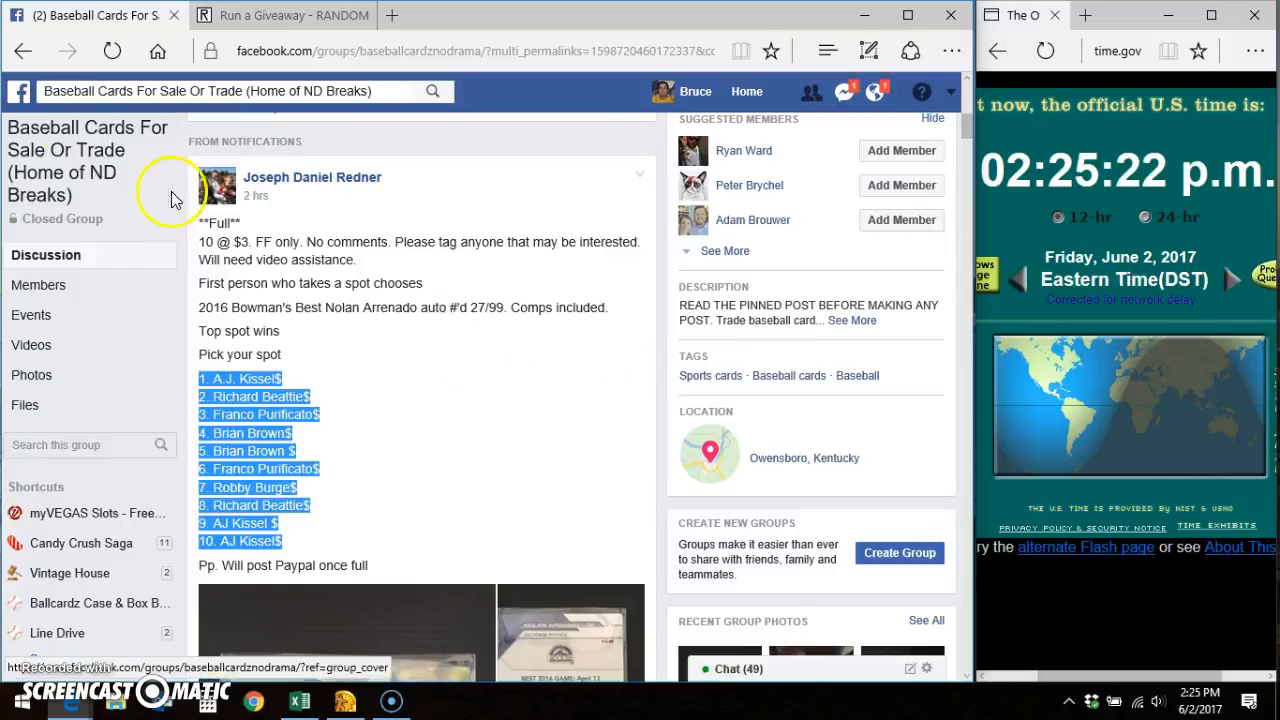
mouse_move(408, 432)
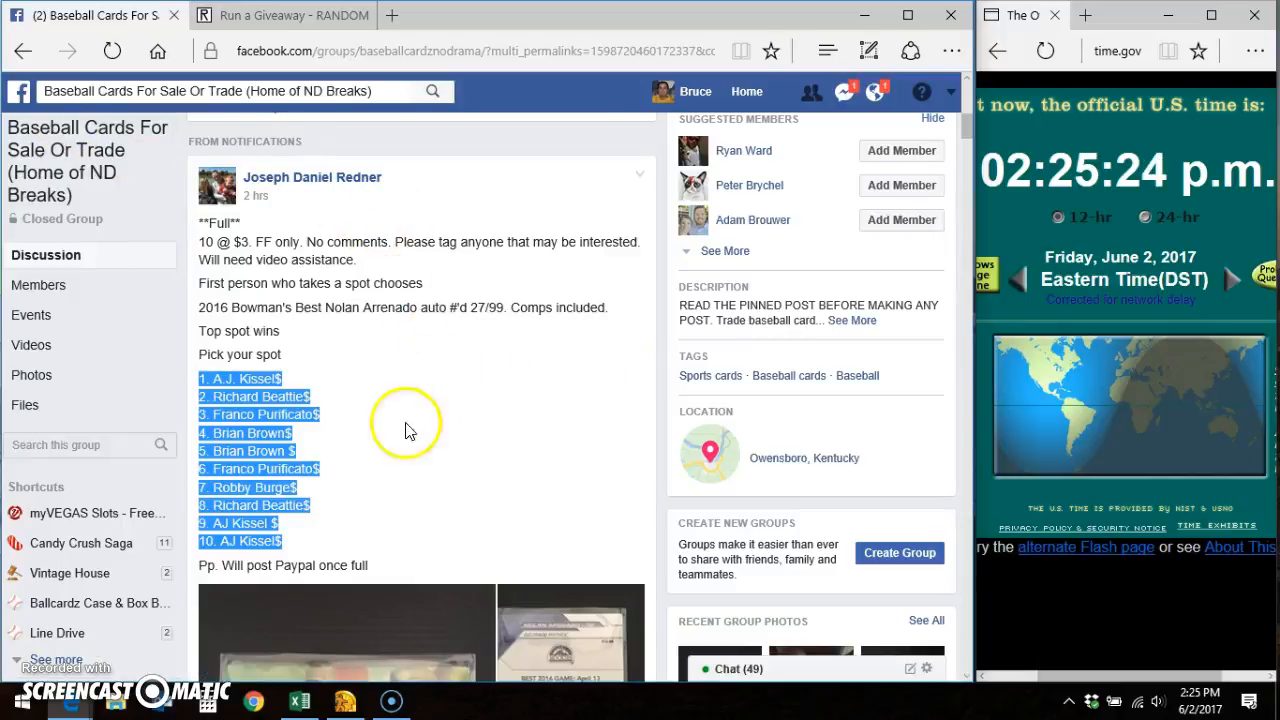
Post a 'LIVE' comment under the card-break post in the Facebook group thread.
scroll("down", 3)
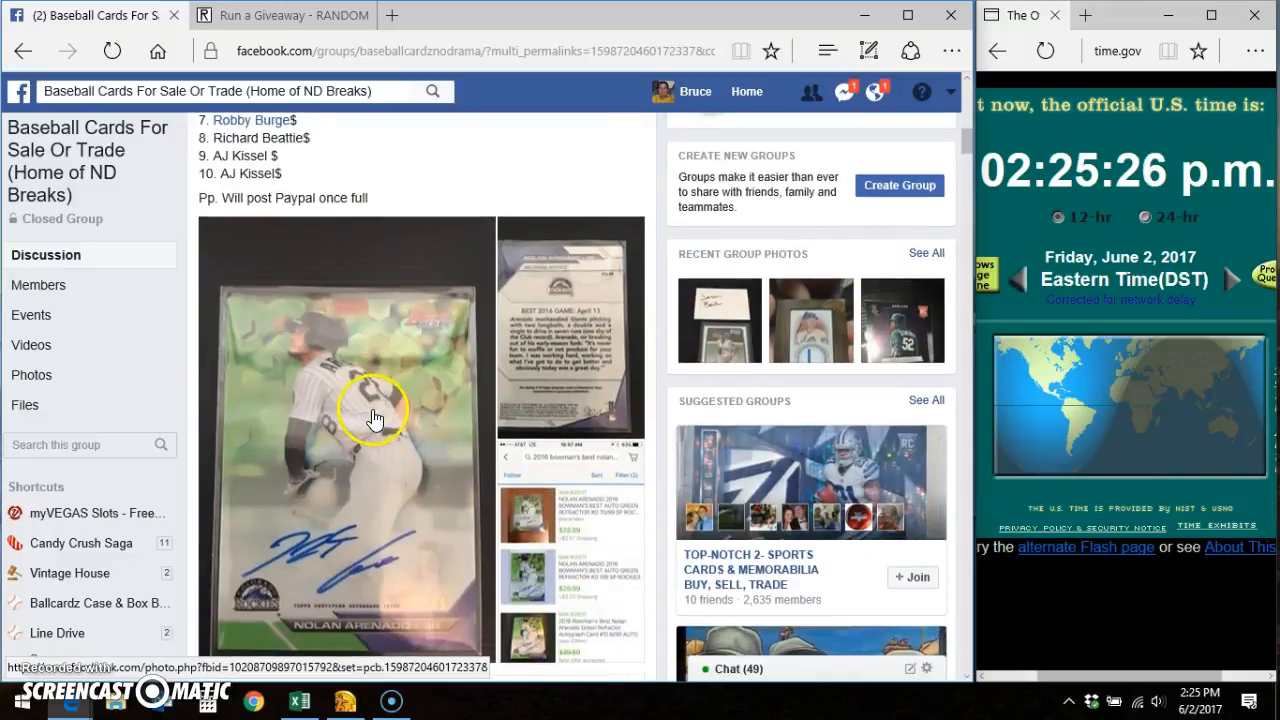
scroll("down", 3)
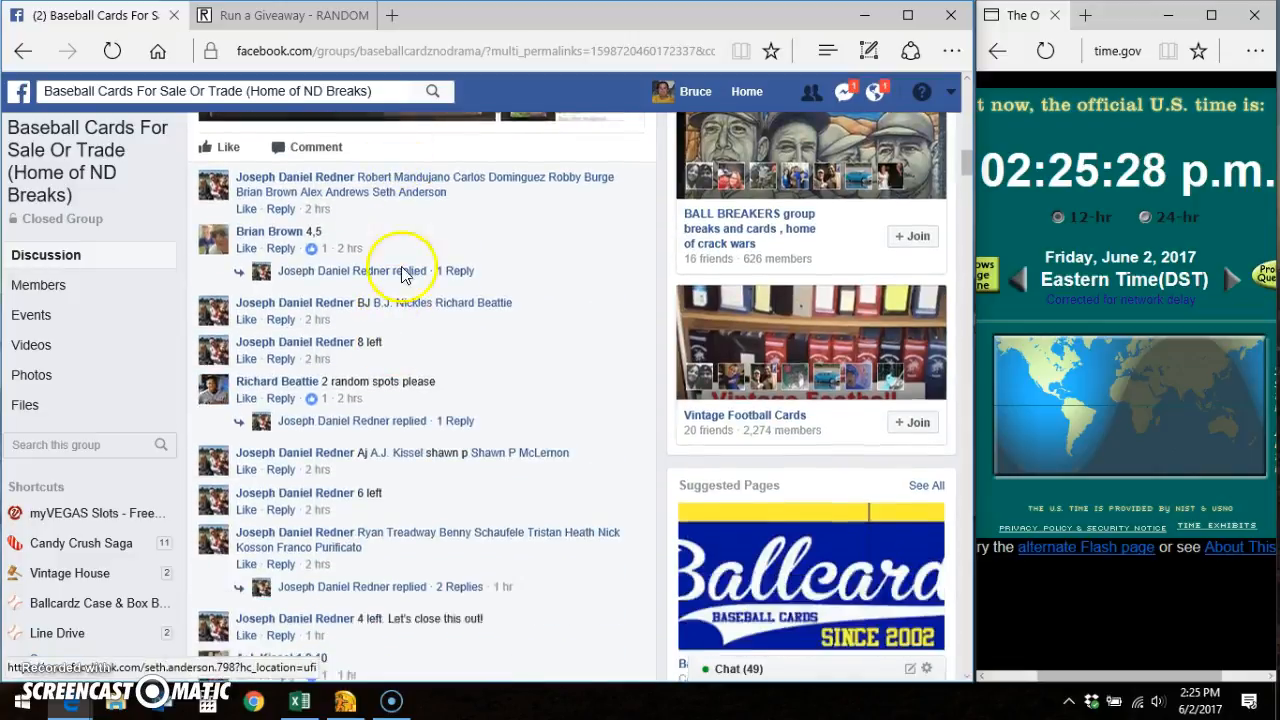
scroll("down", 3)
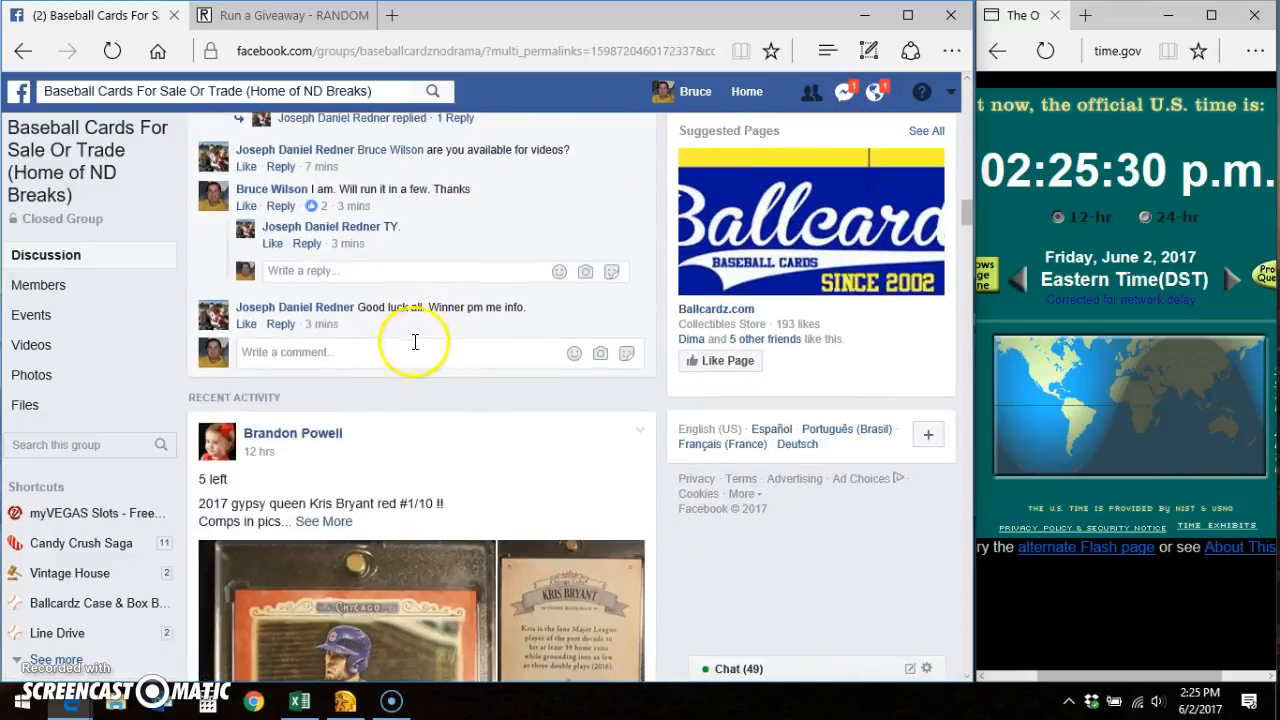
type("LIV")
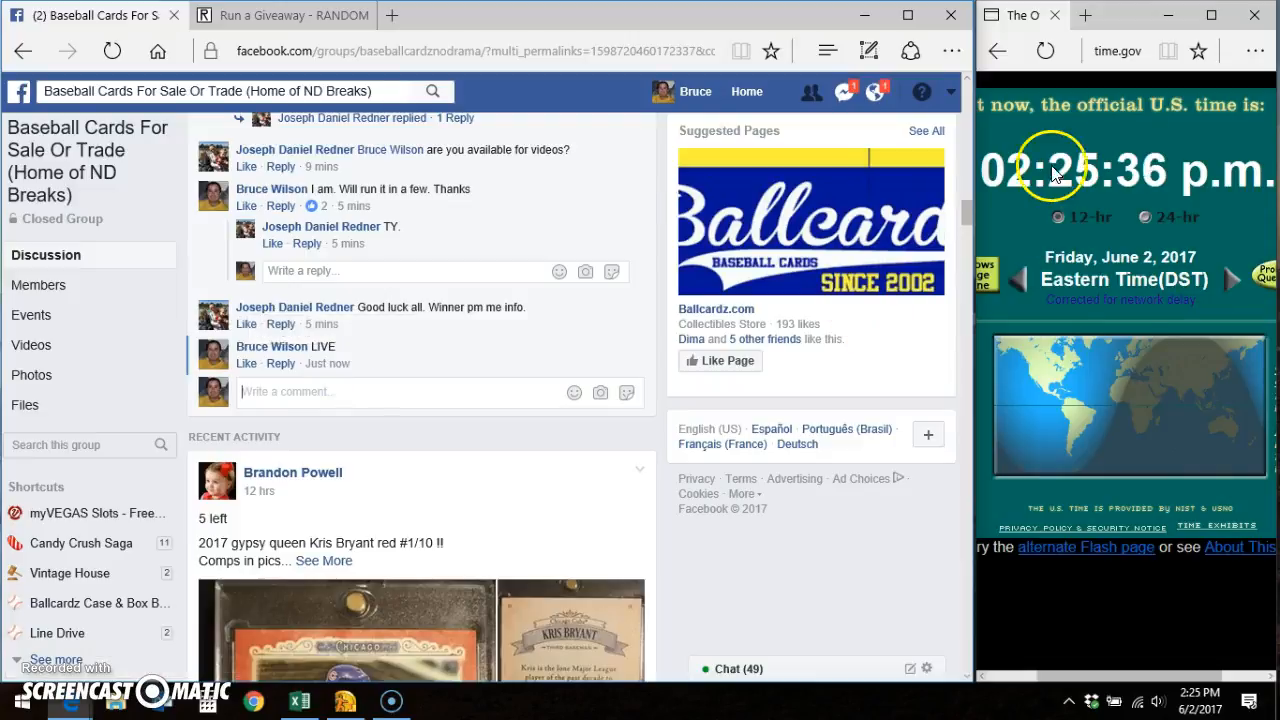
Set the 10-entry giveaway to 9 total rounds and begin it.
left_click(284, 16)
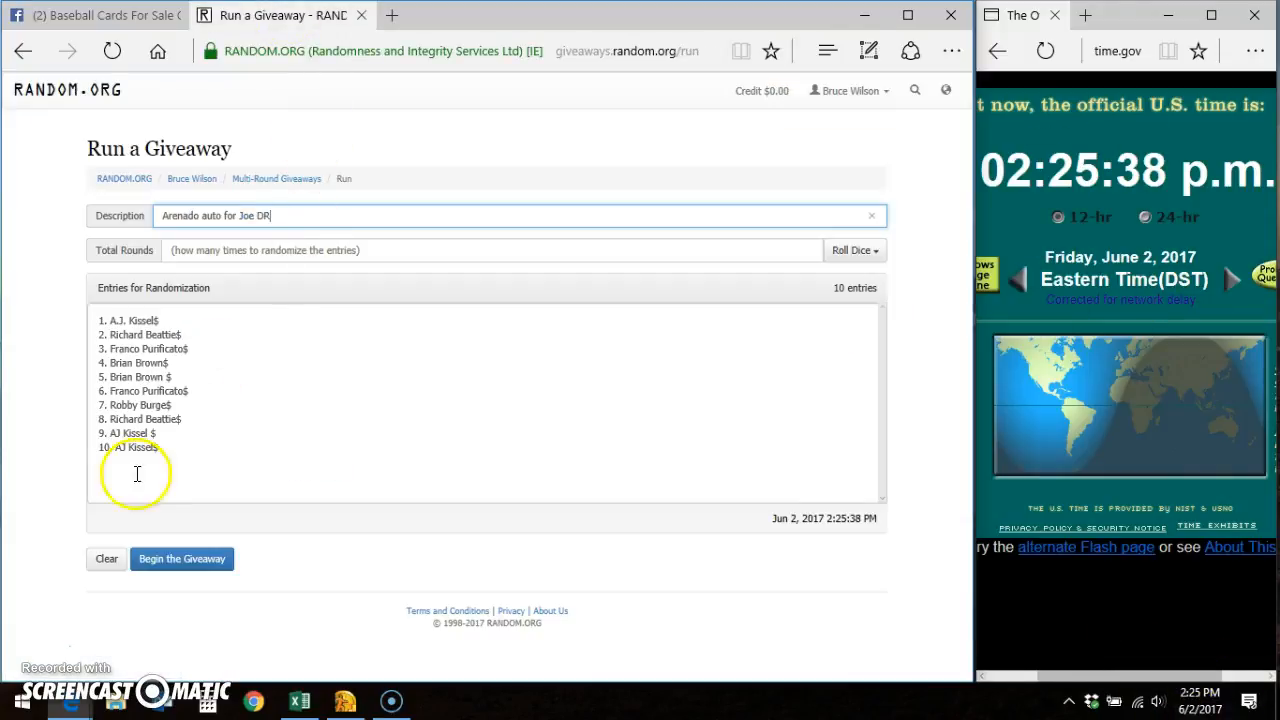
left_click(852, 250)
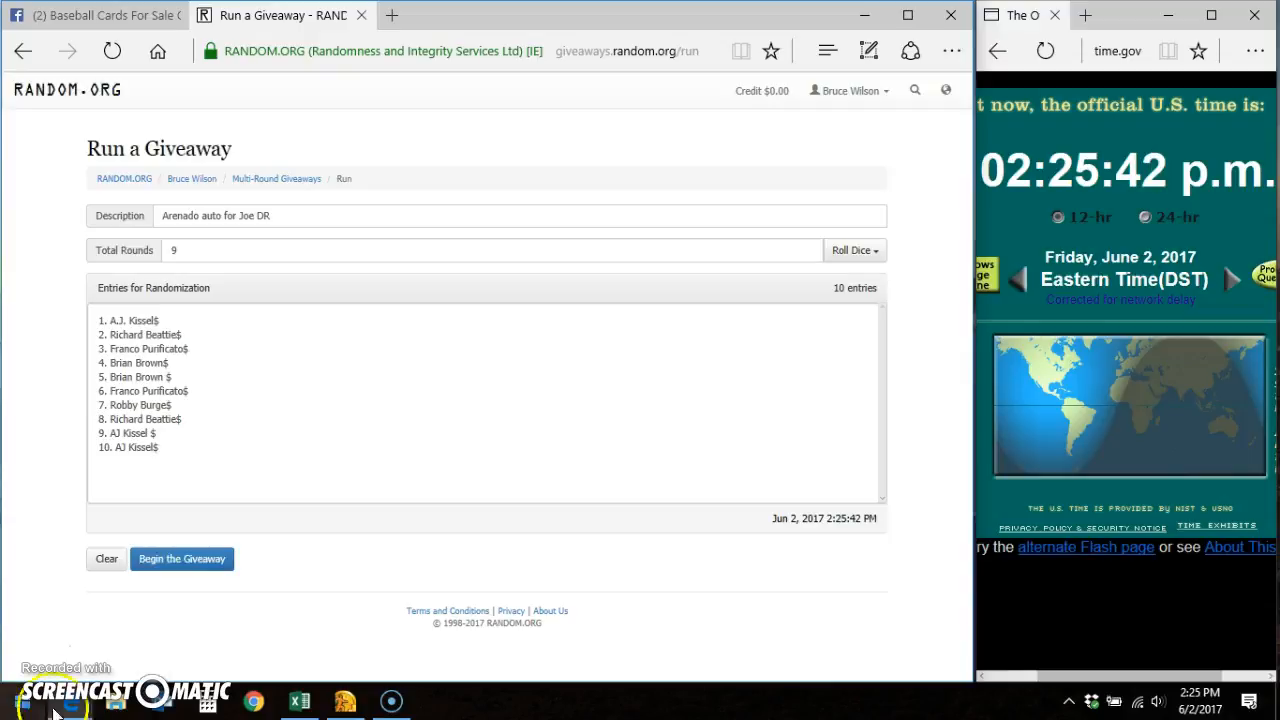
left_click(180, 558)
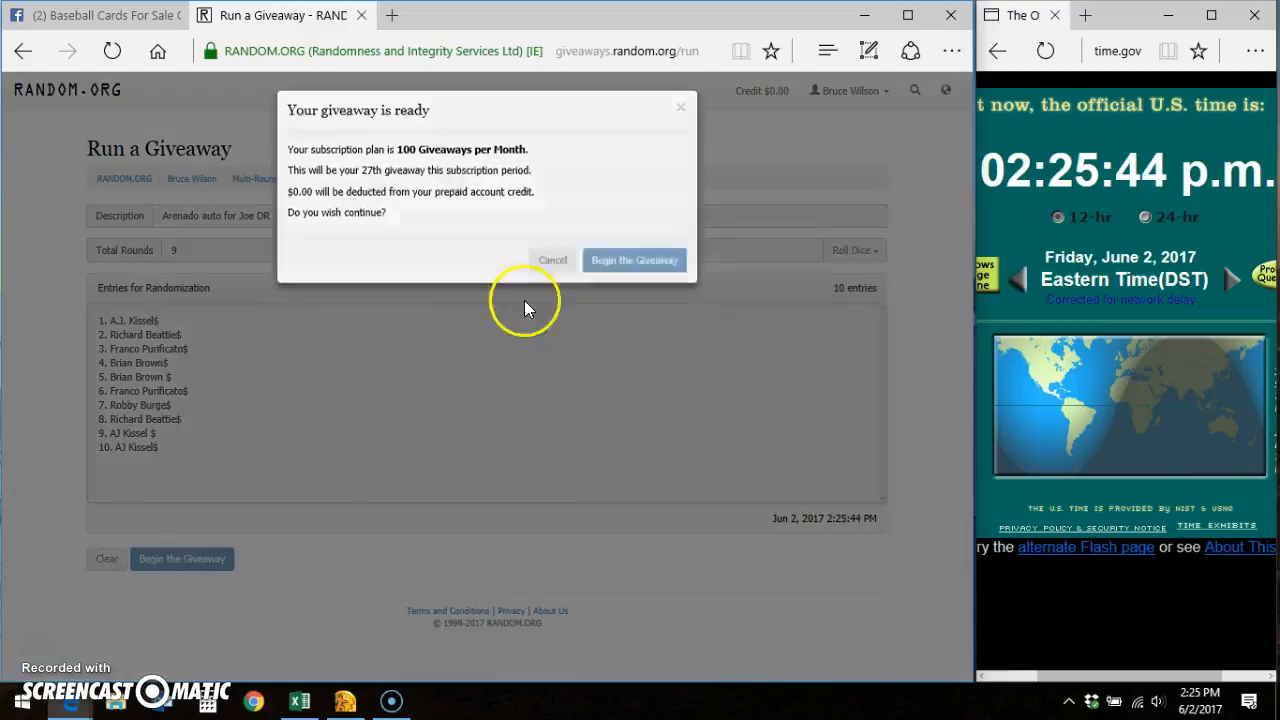
Confirm and run all 9 randomization rounds to a final order, then return to Facebook.
left_click(634, 260)
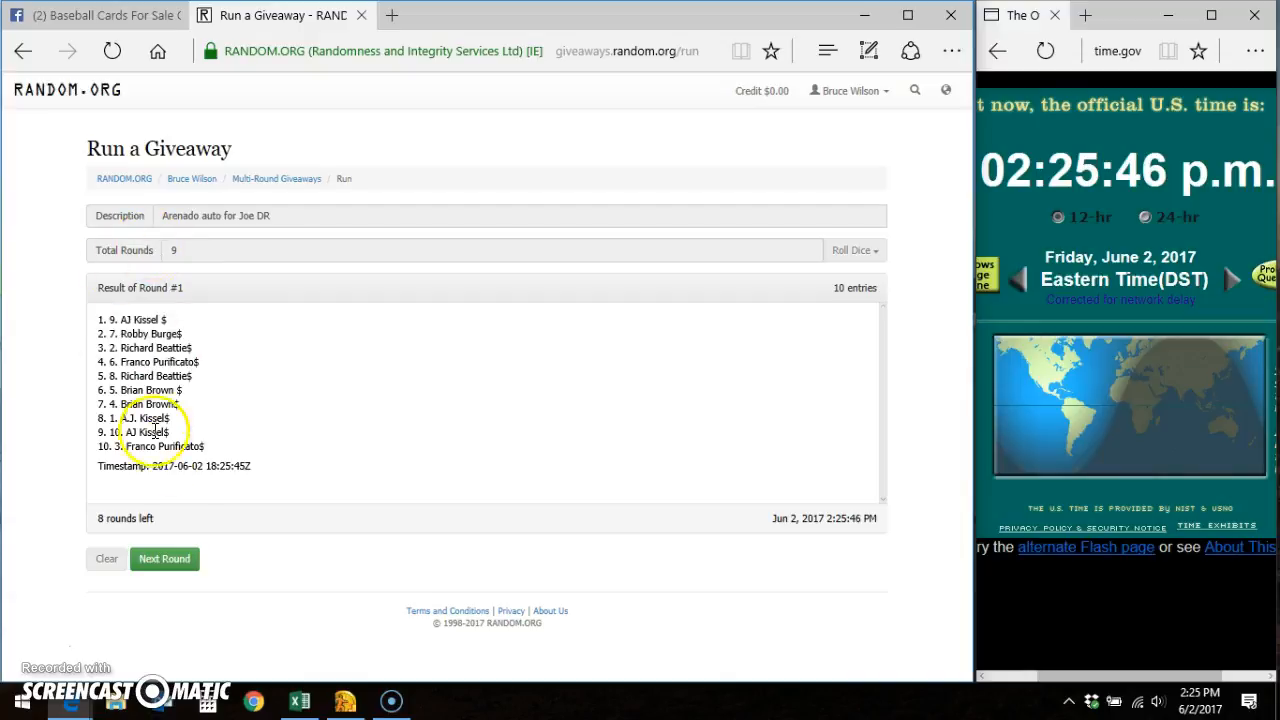
left_click(164, 558)
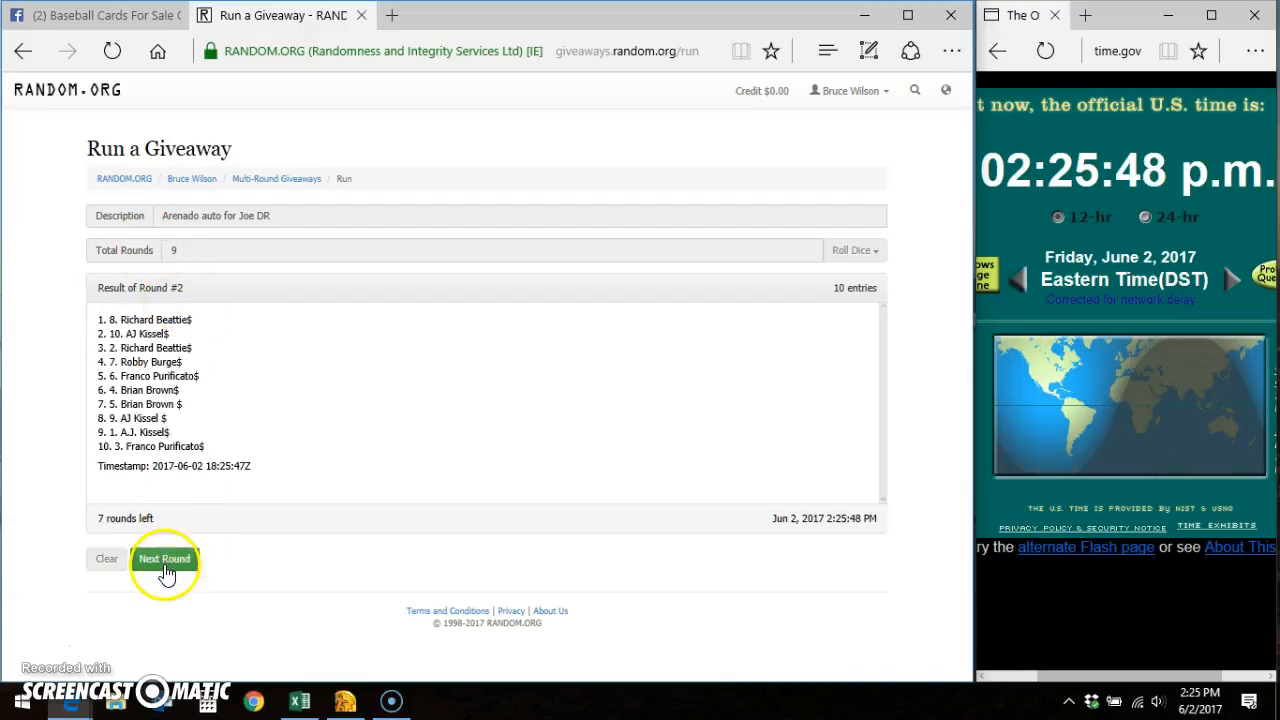
left_click(164, 558)
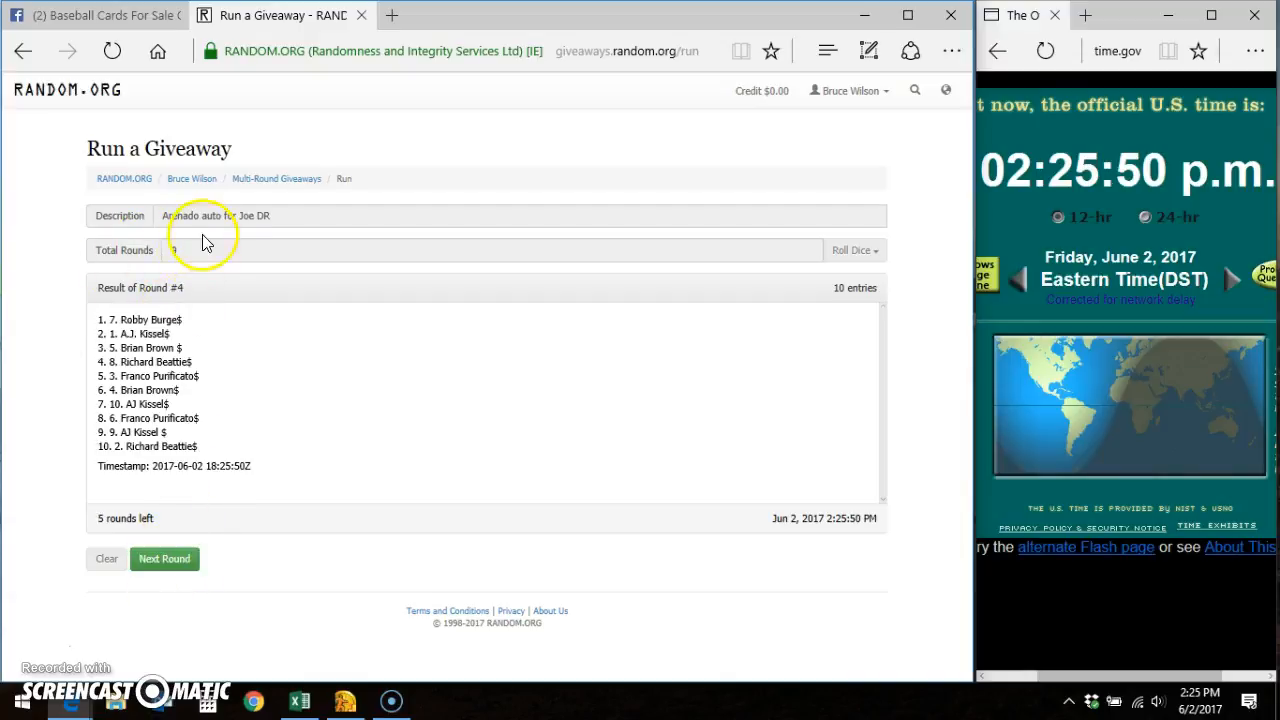
left_click(164, 558)
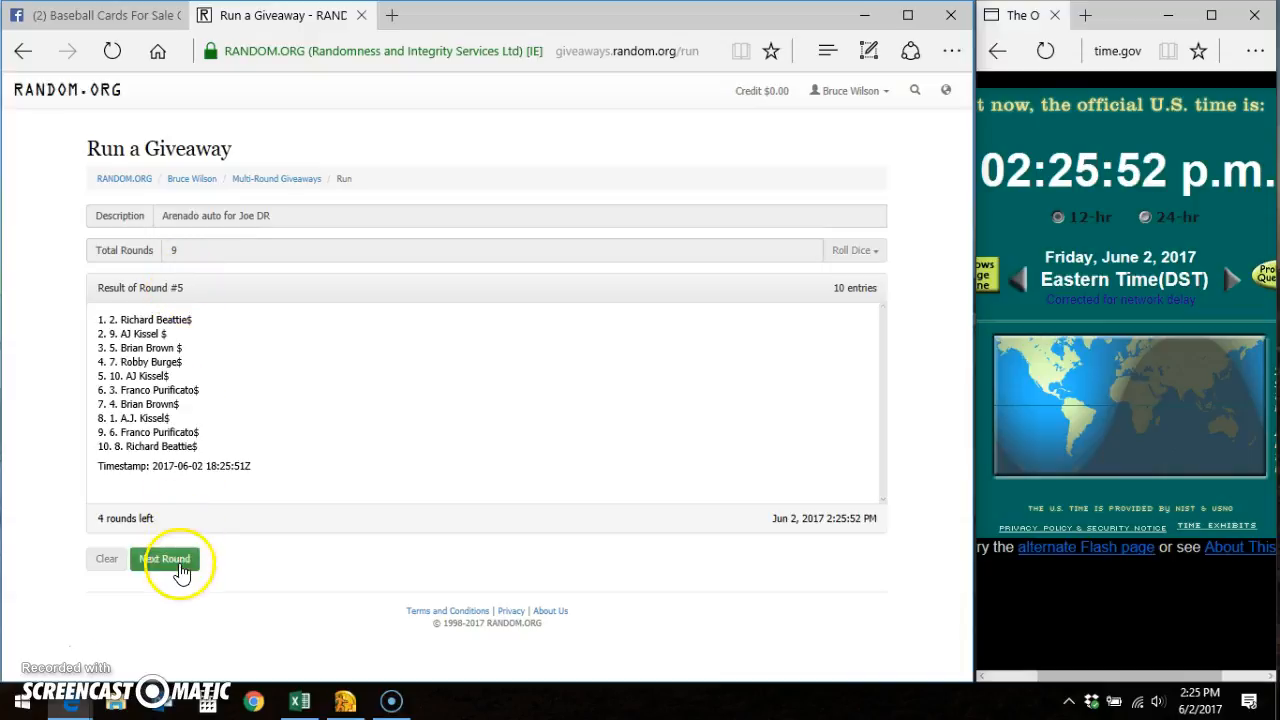
left_click(164, 558)
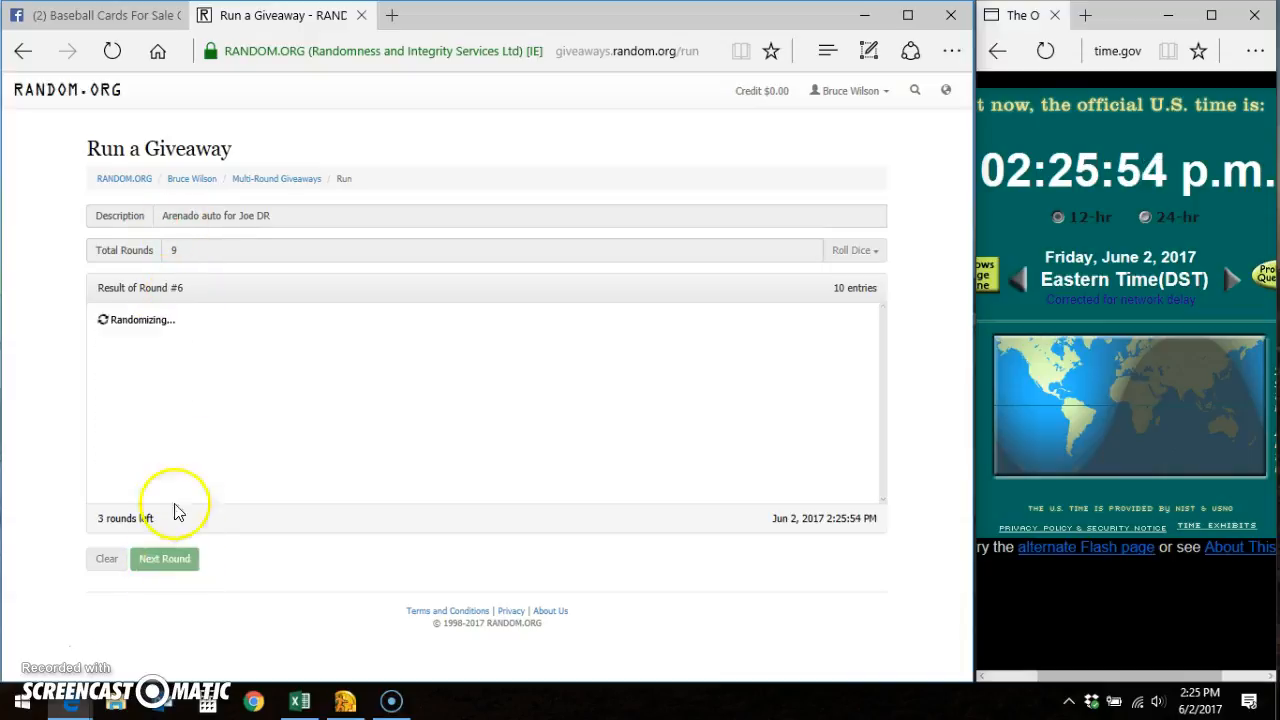
left_click(164, 558)
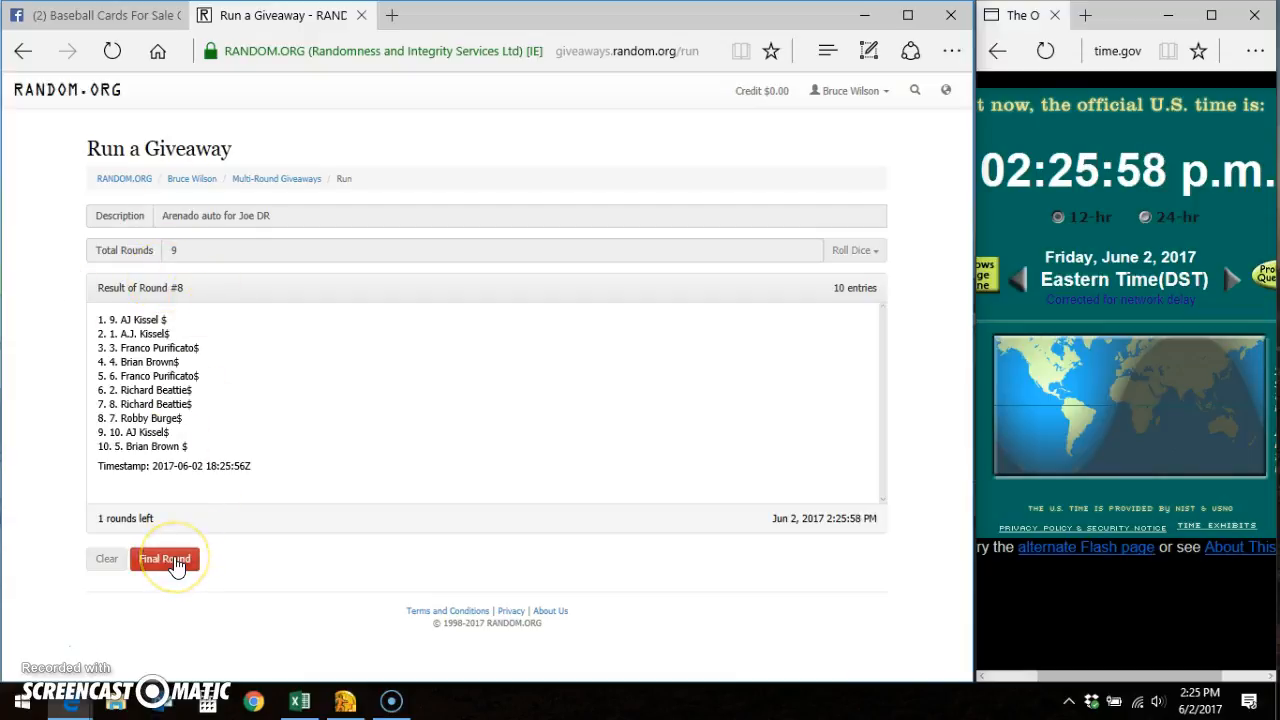
left_click(164, 558)
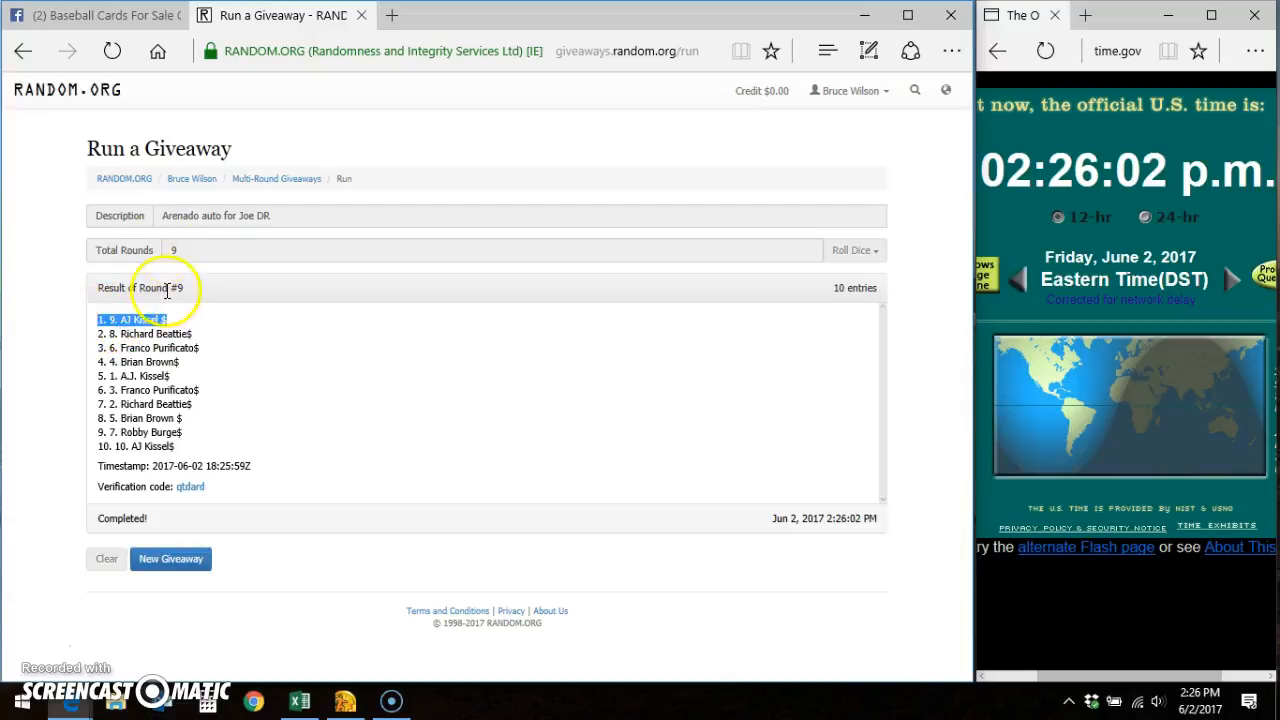
mouse_move(252, 458)
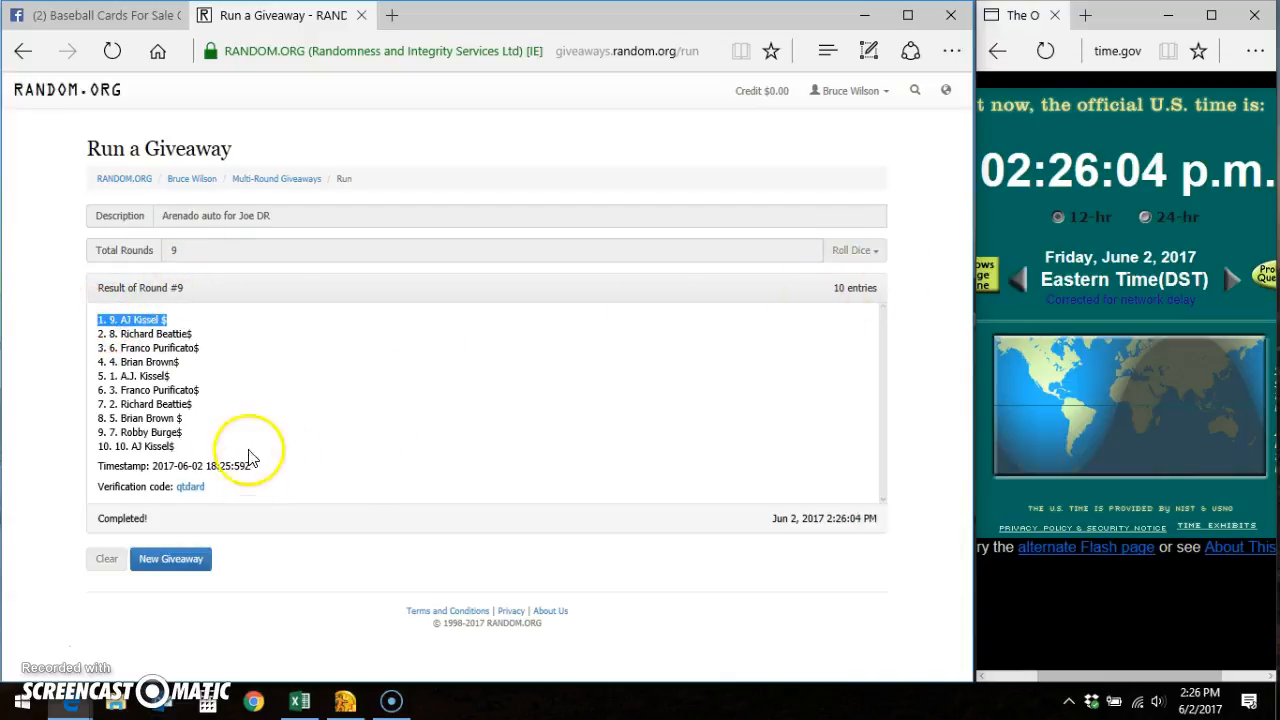
left_click(96, 16)
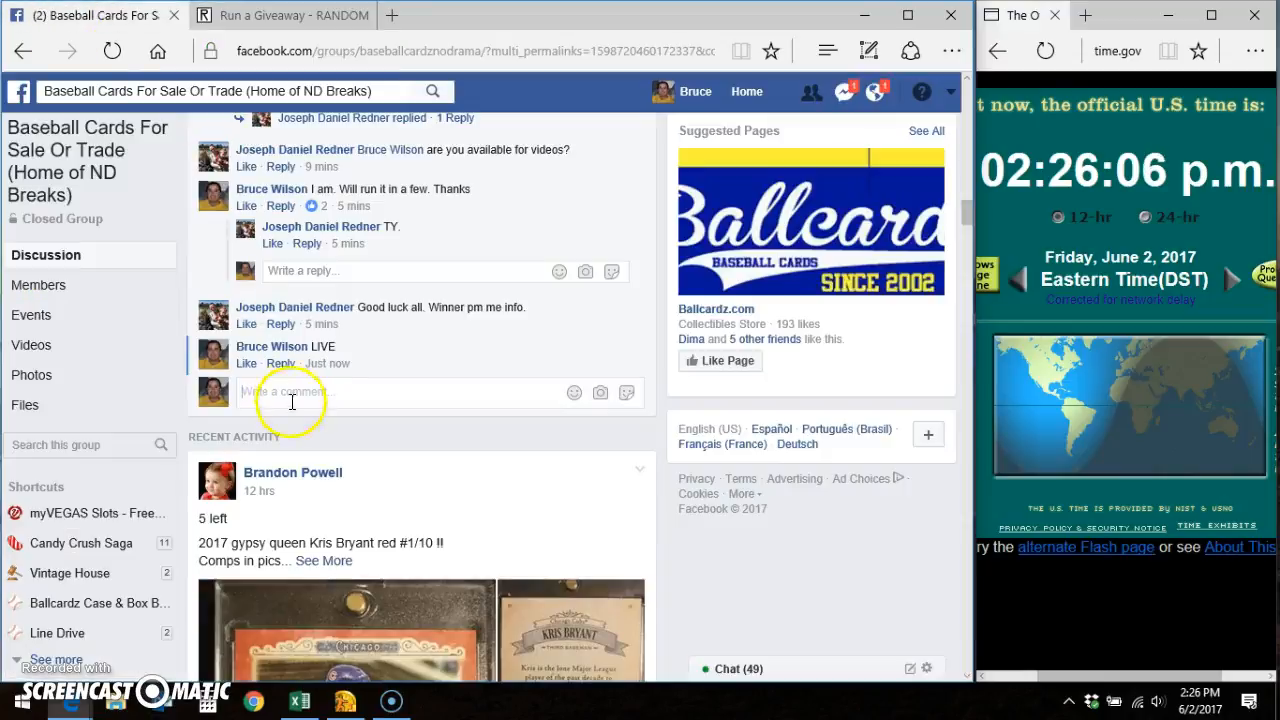
Post a 'DONE' comment beneath the LIVE comment on the card-break post.
type("DONE")
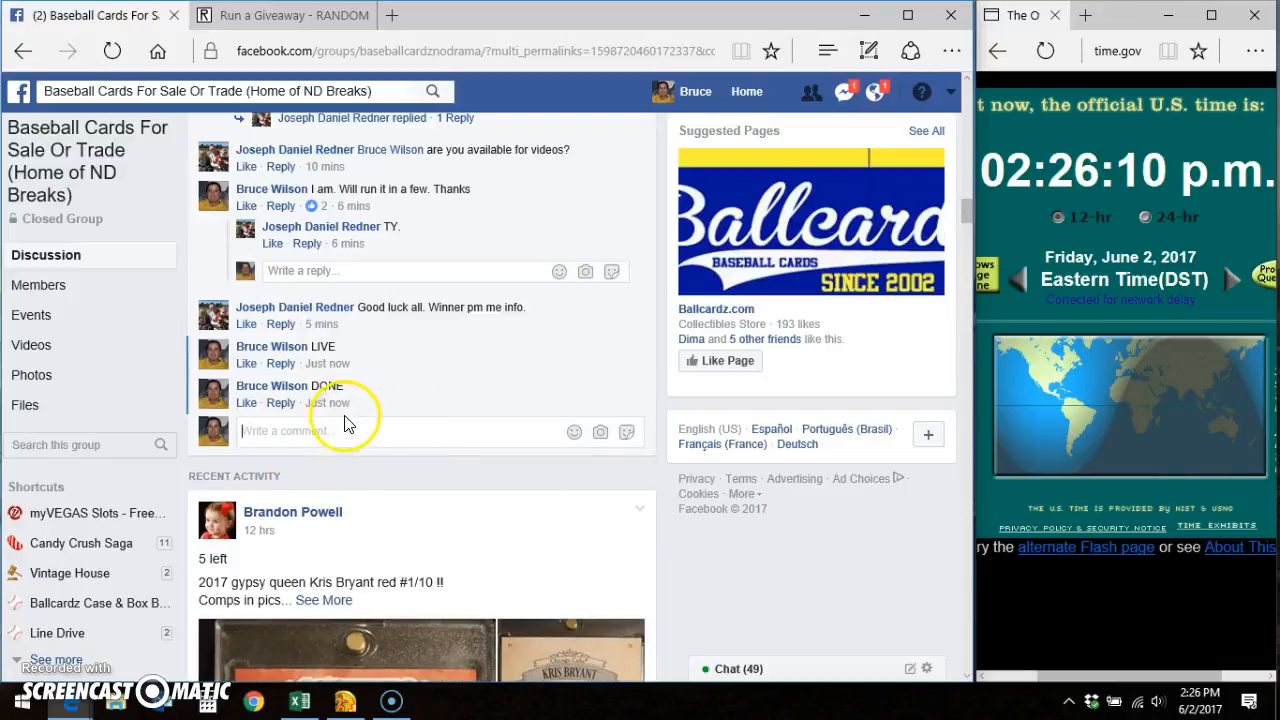
mouse_move(1124, 524)
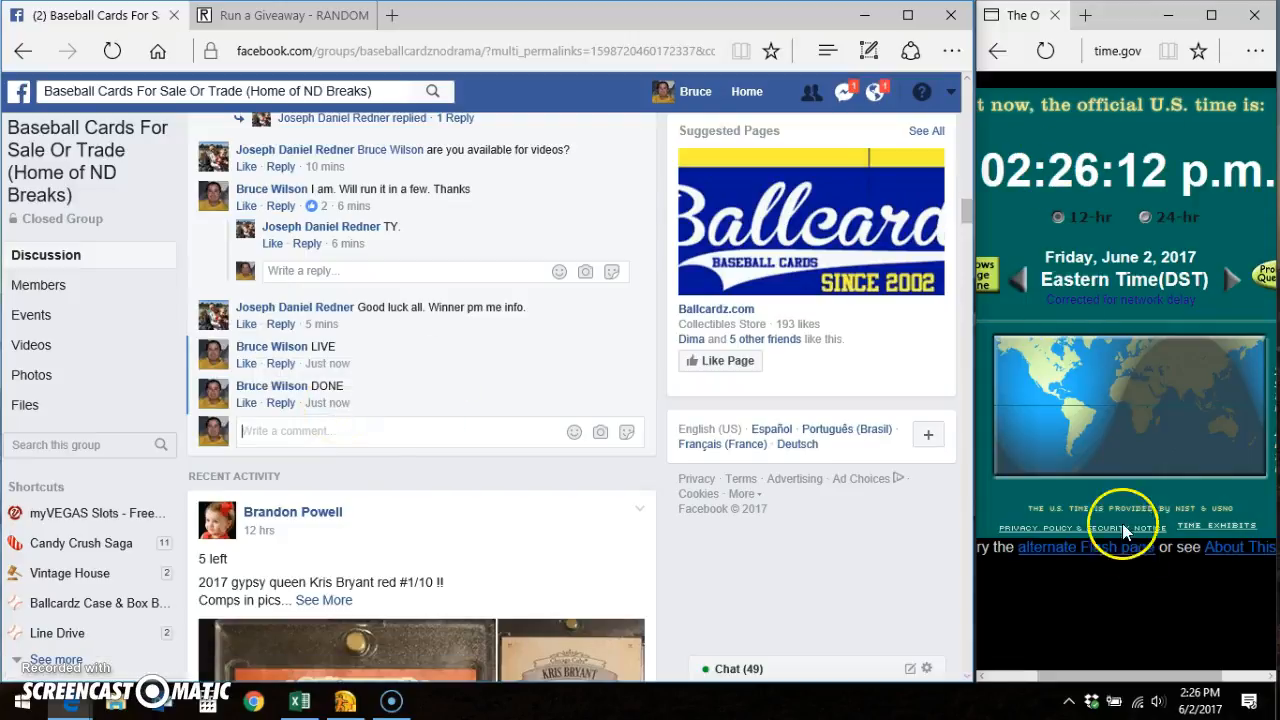
mouse_move(368, 390)
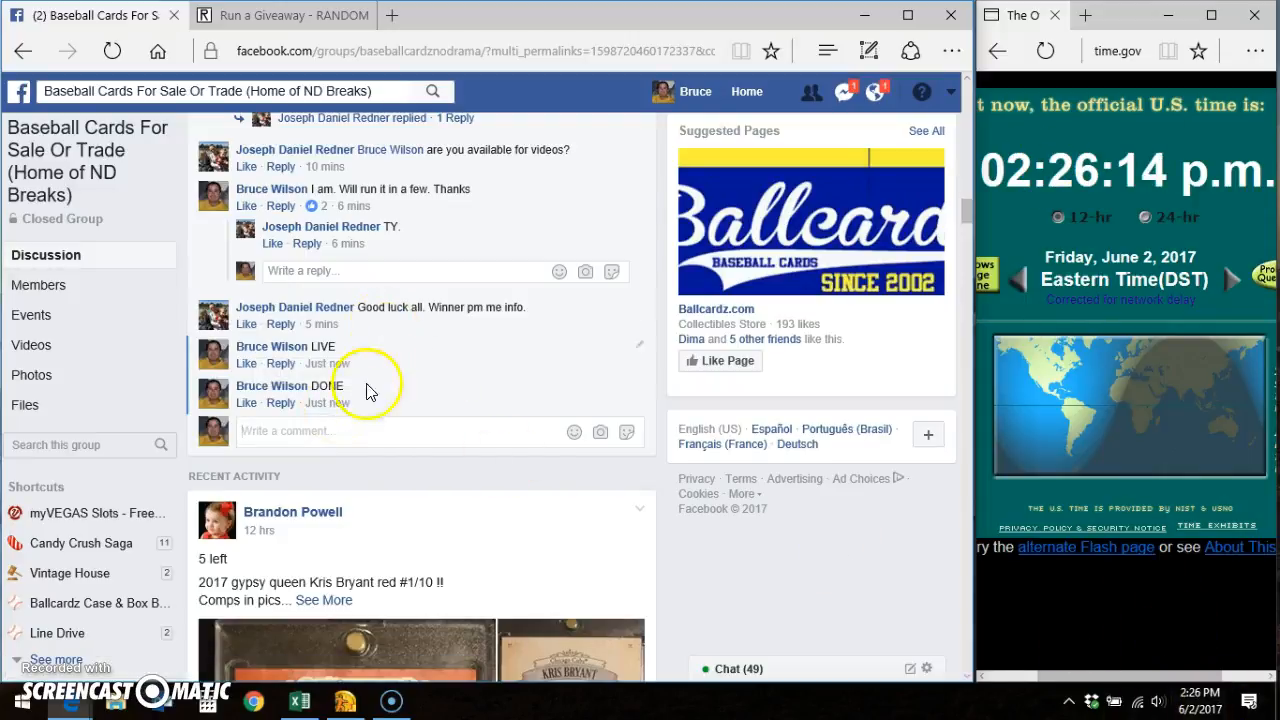